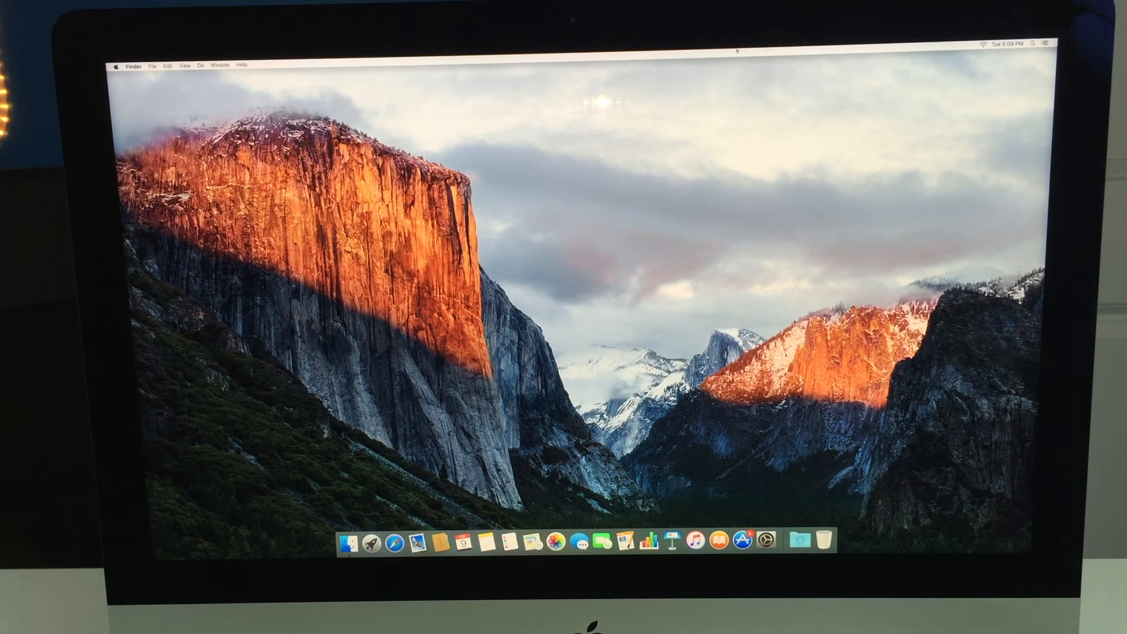
- Choose About This Mac from the Apple menu to show the El Capitan overview
{"action": "left_click", "coordinate": [115, 63]}
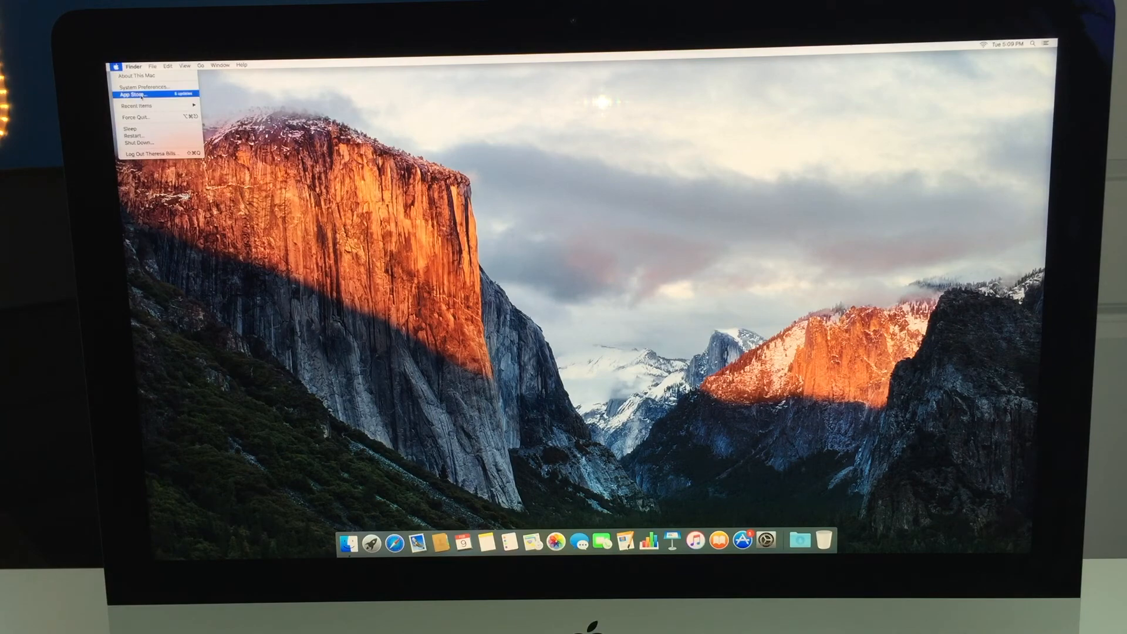
{"action": "left_click", "coordinate": [137, 75]}
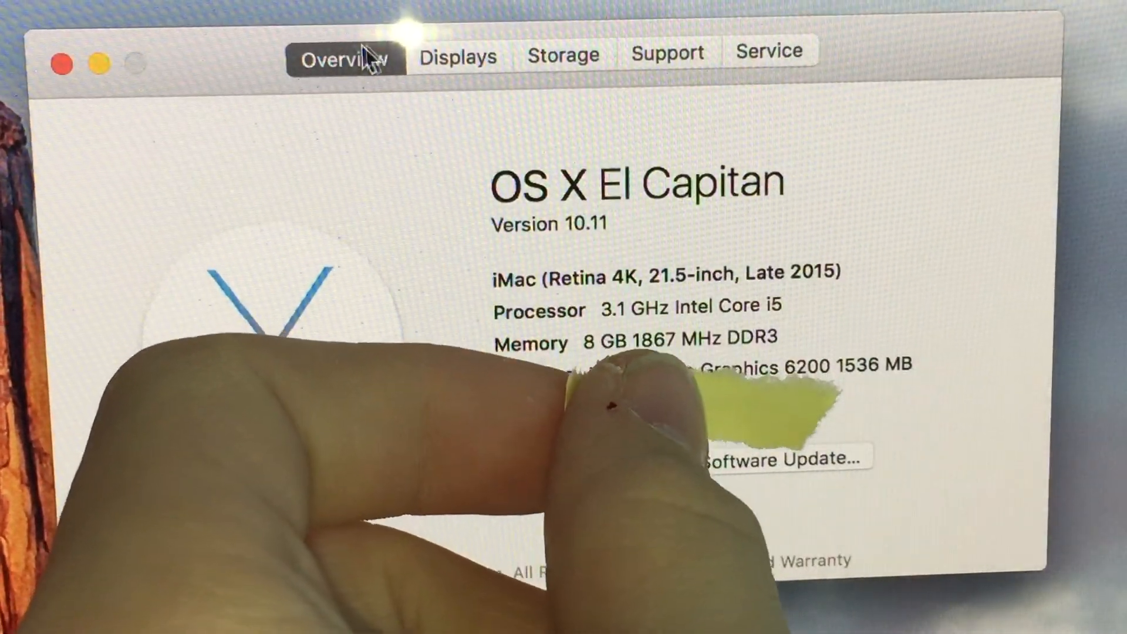
- Step through the Displays, Storage, Support and Service pages, ending on warranty coverage
{"action": "left_click", "coordinate": [459, 57]}
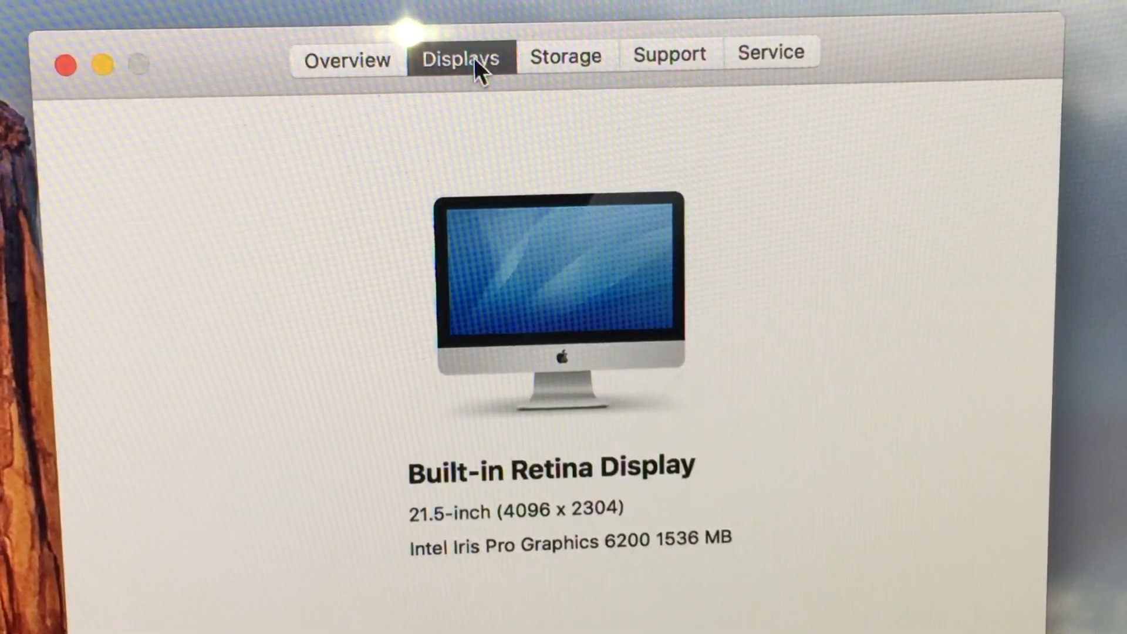
{"action": "mouse_move", "coordinate": [511, 464]}
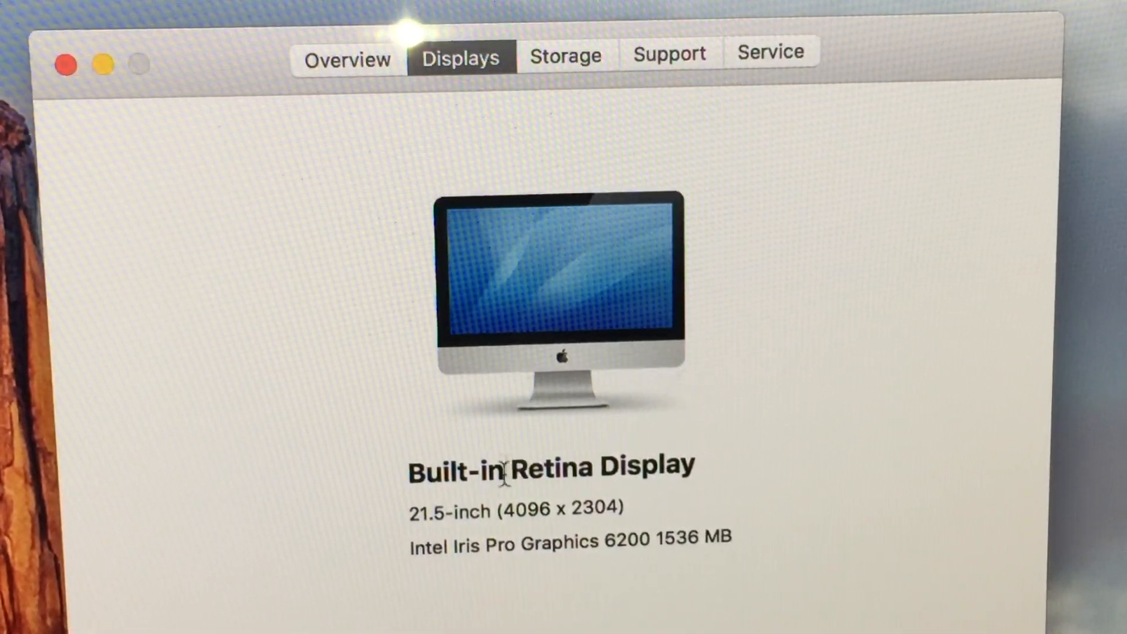
{"action": "mouse_move", "coordinate": [553, 68]}
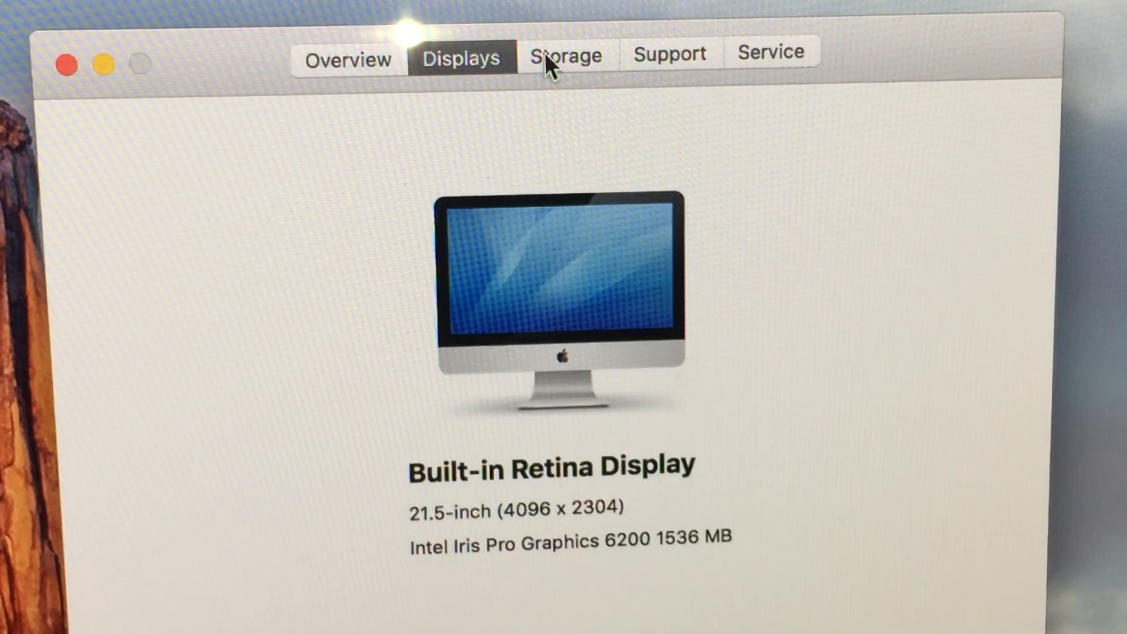
{"action": "left_click", "coordinate": [565, 55]}
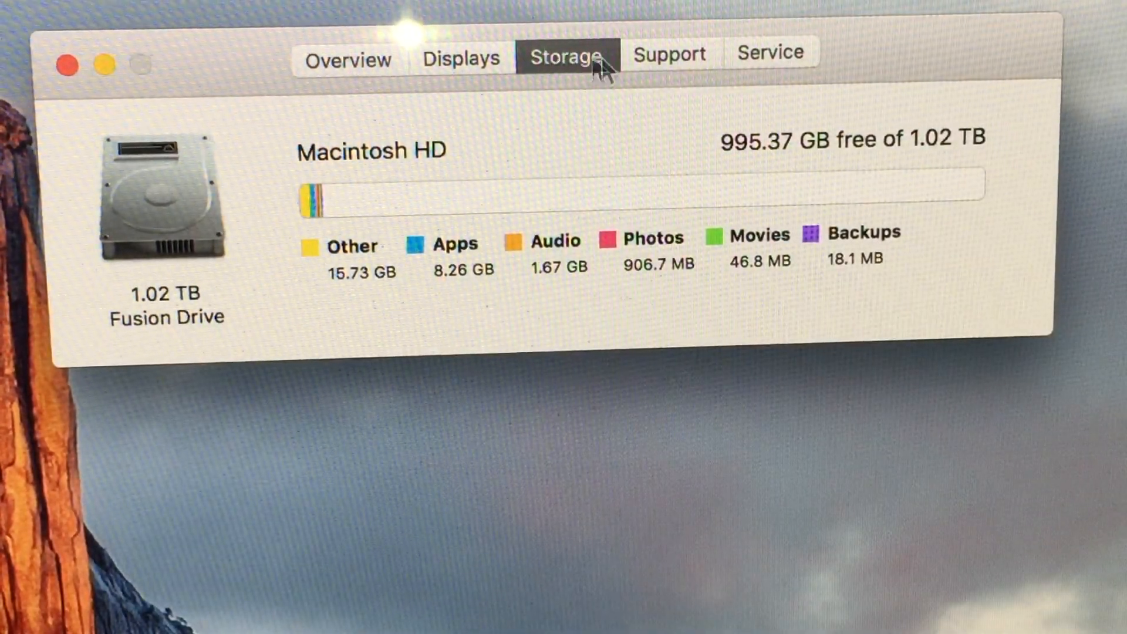
{"action": "left_click", "coordinate": [670, 52]}
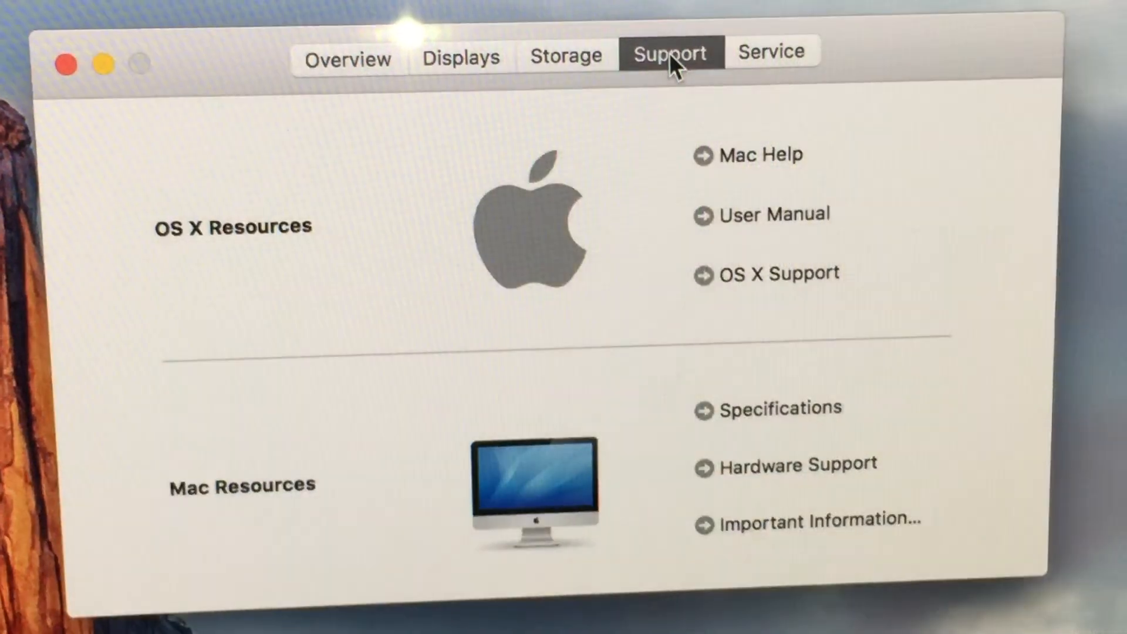
{"action": "left_click", "coordinate": [772, 51]}
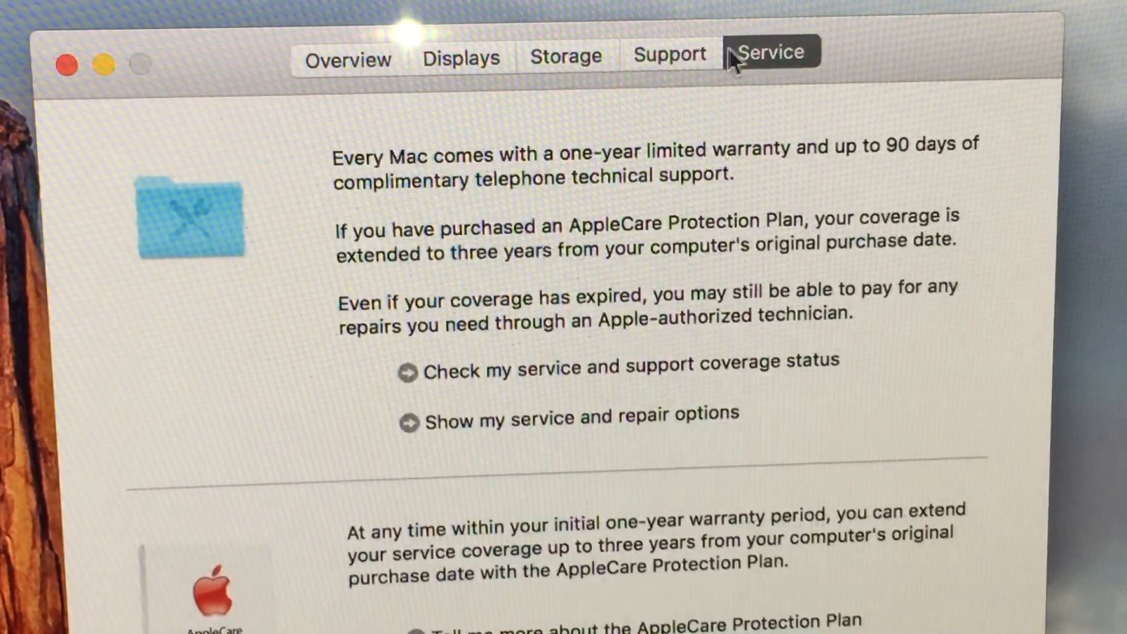